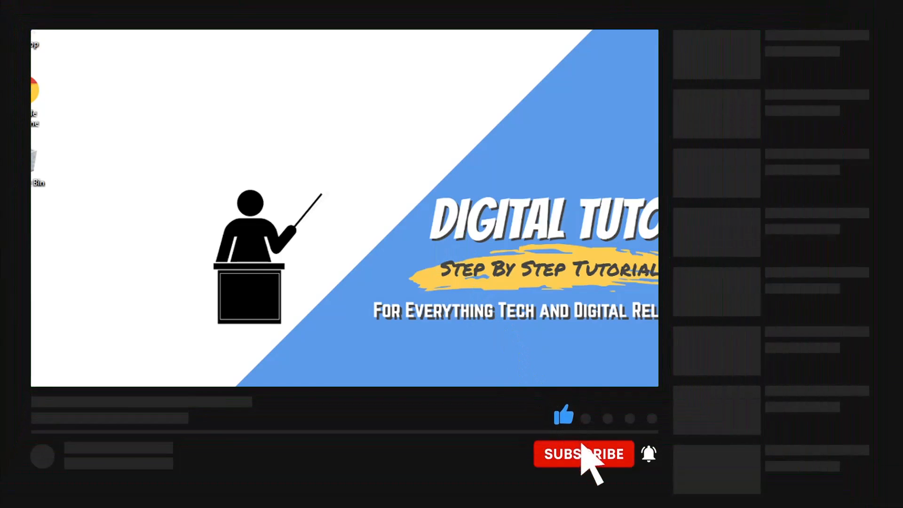
Launch Chrome and load discord.com from the address bar.
left_click(583, 454)
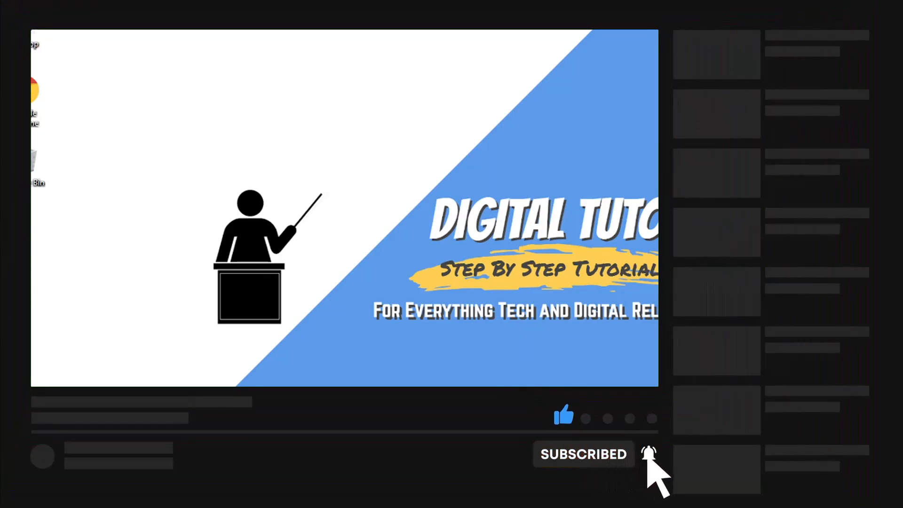
mouse_move(499, 349)
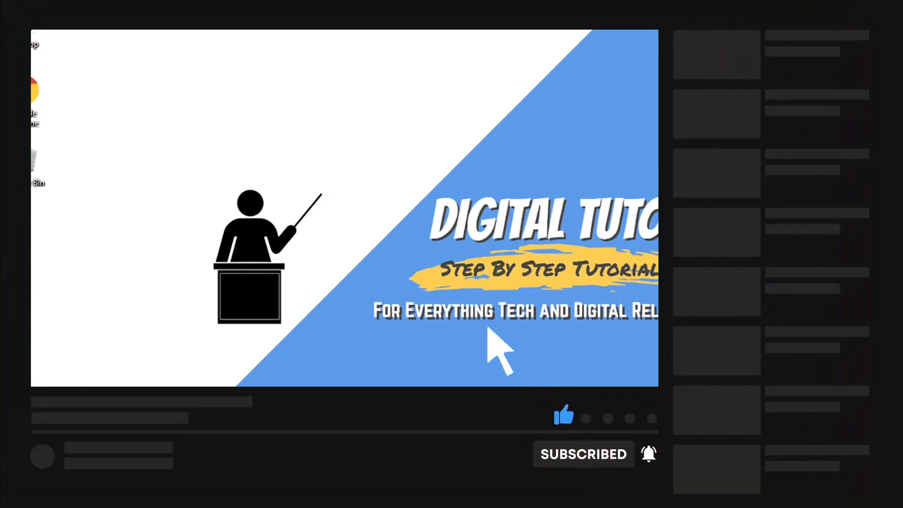
mouse_move(409, 288)
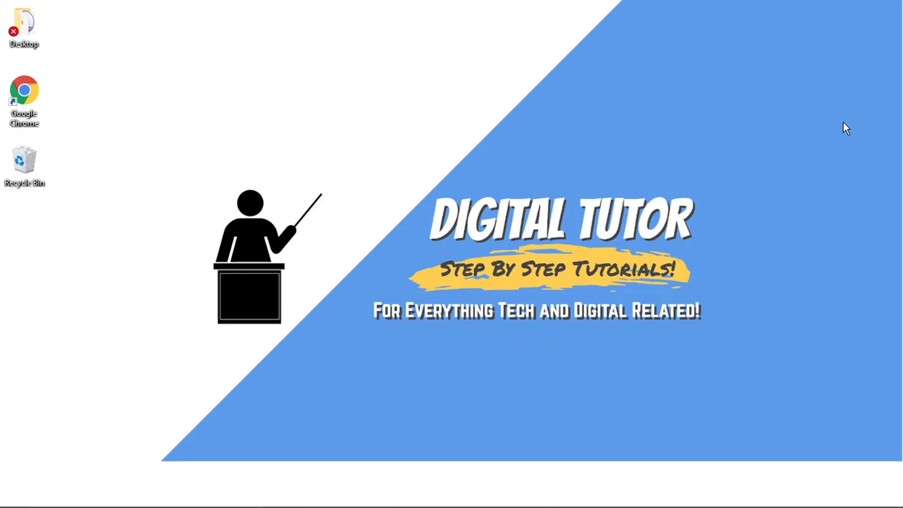
mouse_move(619, 210)
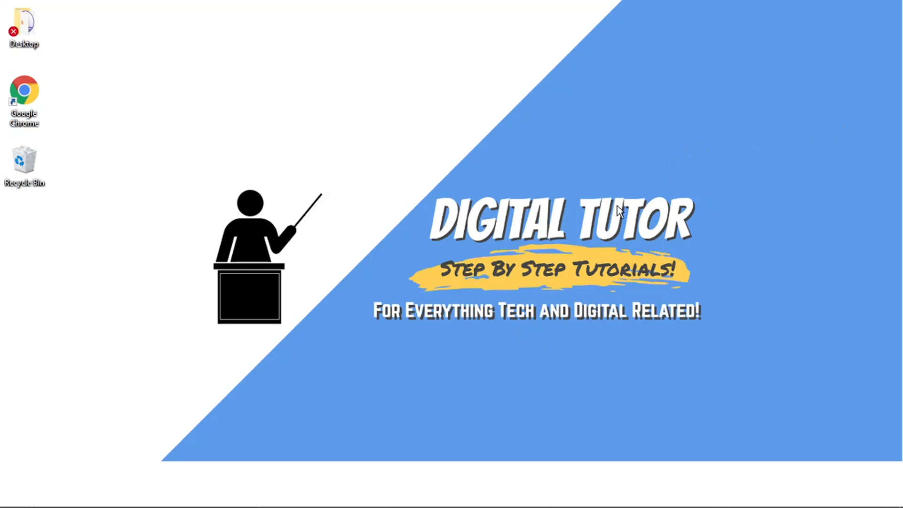
mouse_move(663, 494)
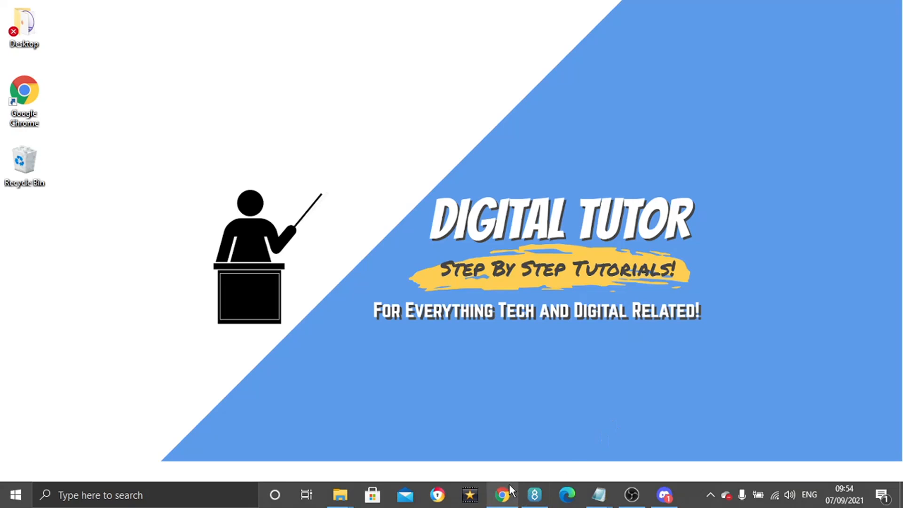
left_click(502, 495)
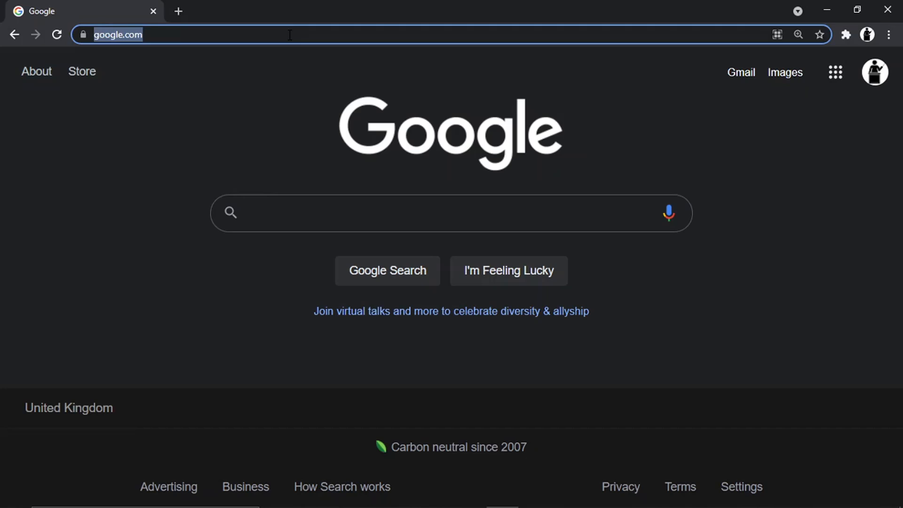
type("discord.com")
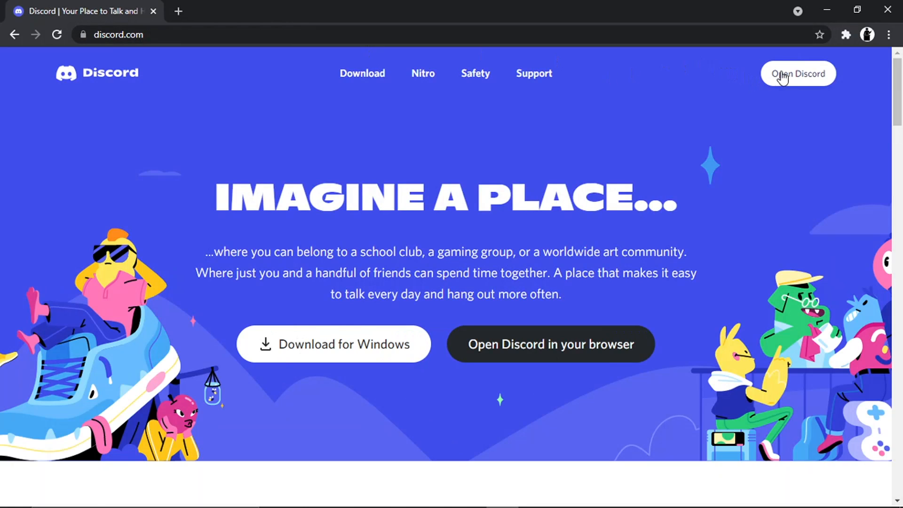
Open the Discord web app from the homepage's 'Open Discord' button.
left_click(798, 74)
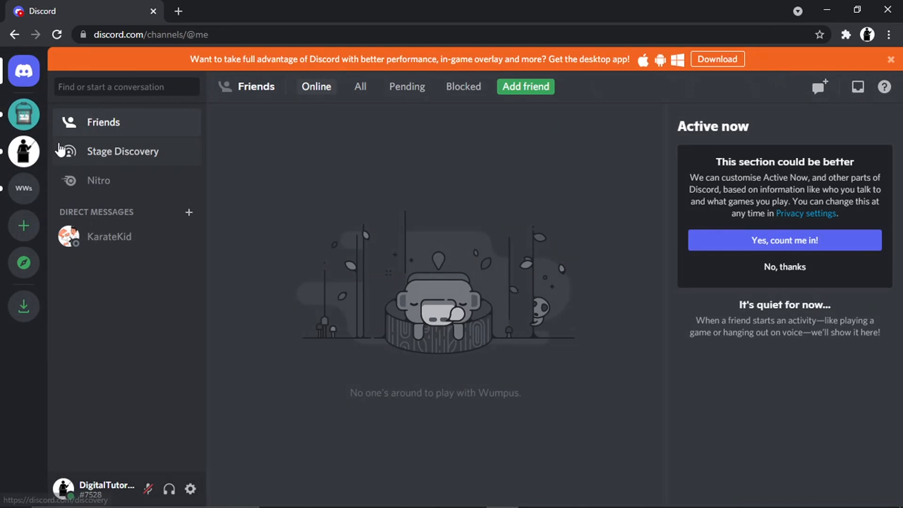
mouse_move(105, 398)
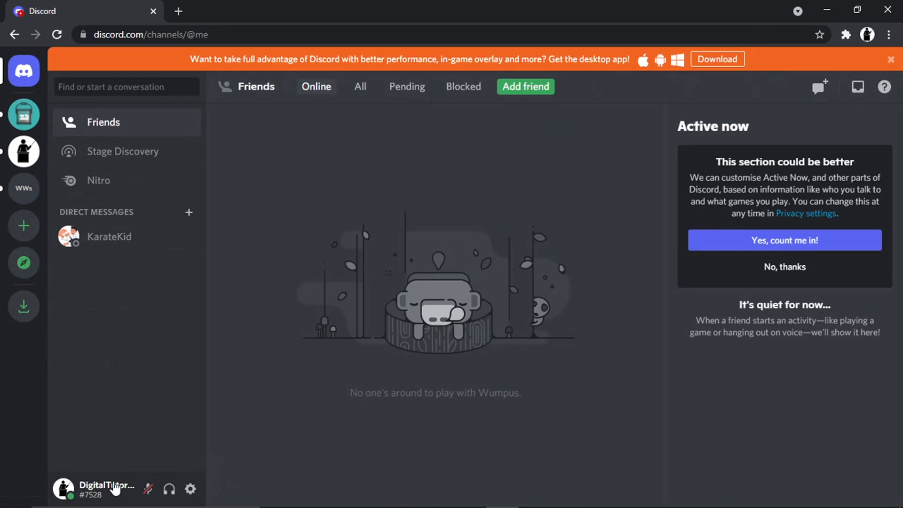
mouse_move(107, 488)
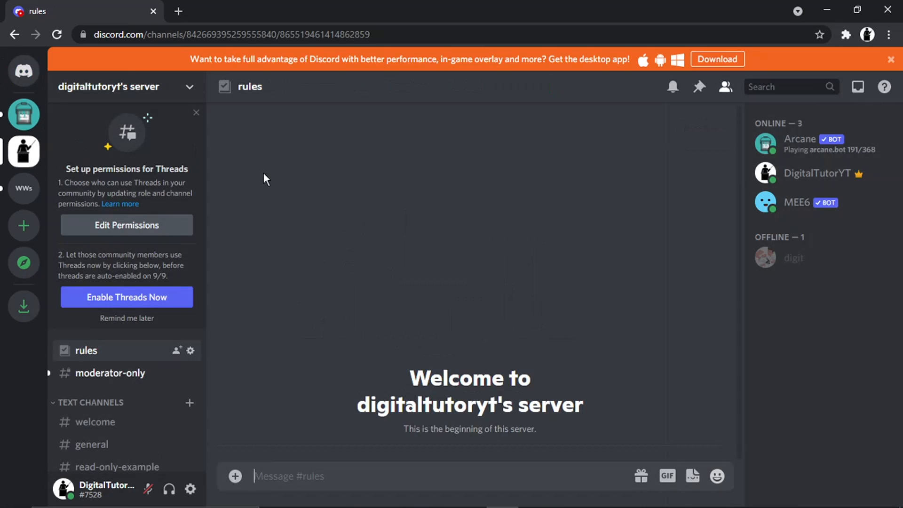
mouse_move(687, 433)
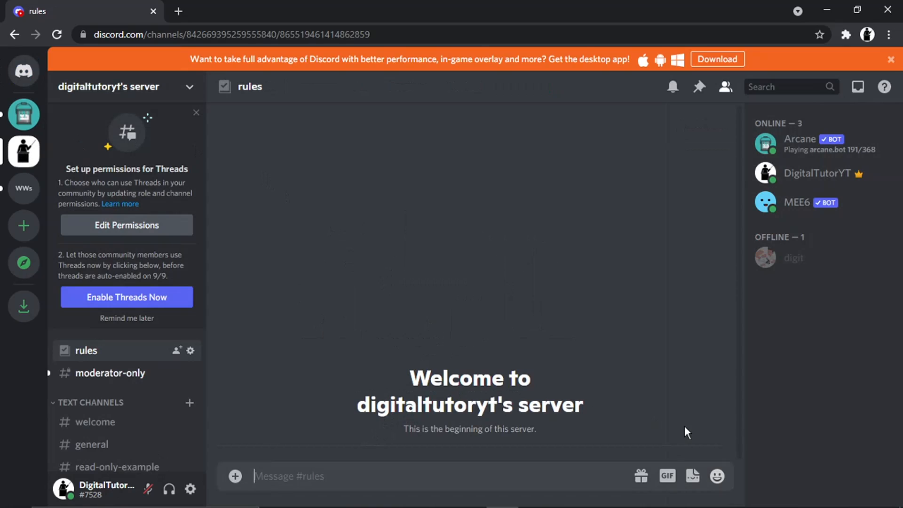
mouse_move(816, 173)
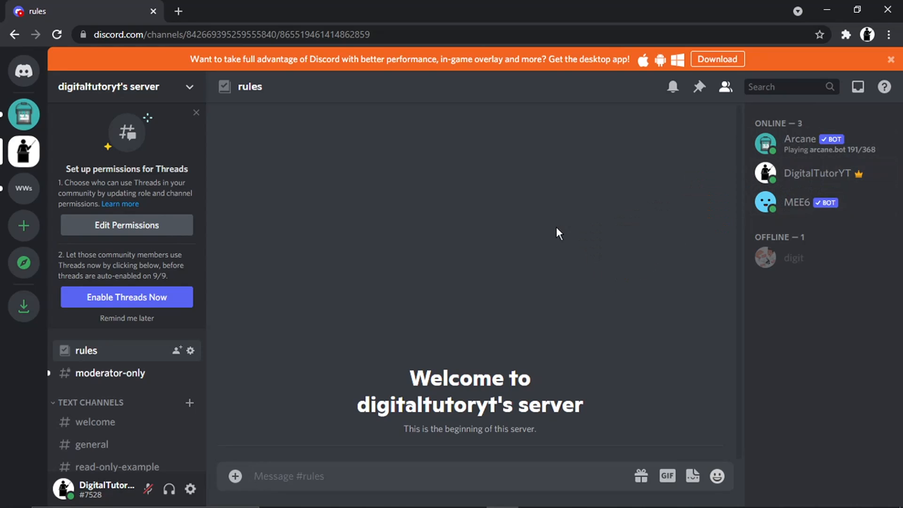
mouse_move(701, 170)
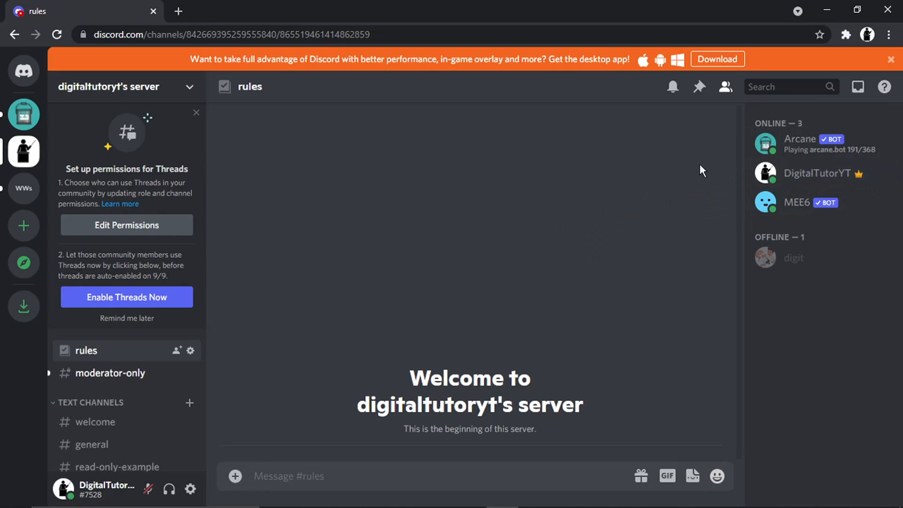
mouse_move(765, 281)
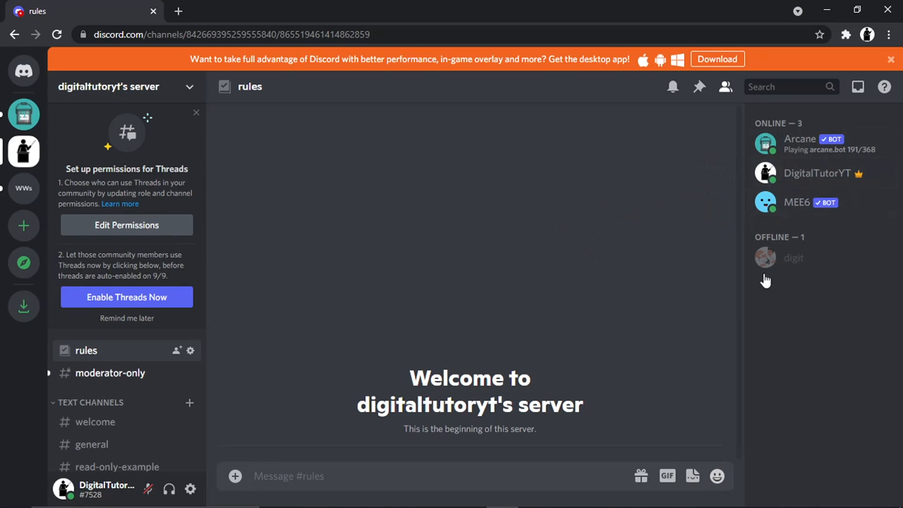
mouse_move(778, 176)
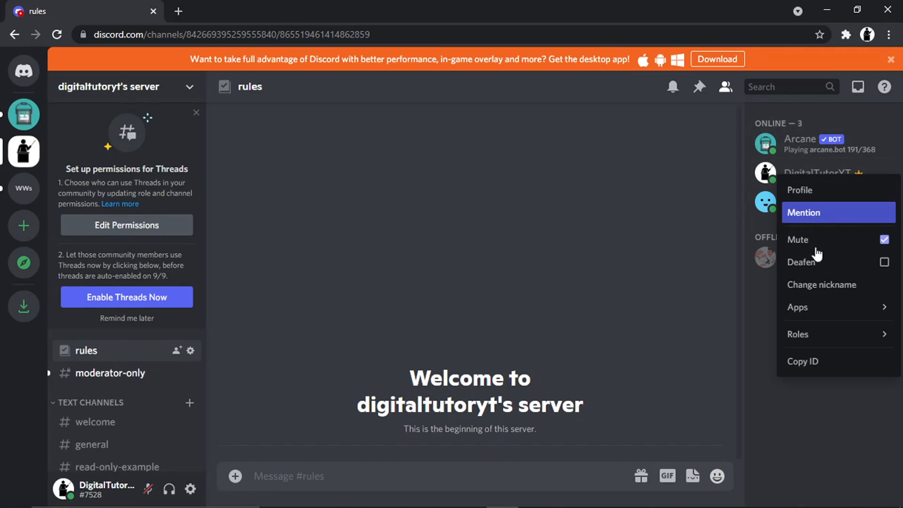
mouse_move(833, 288)
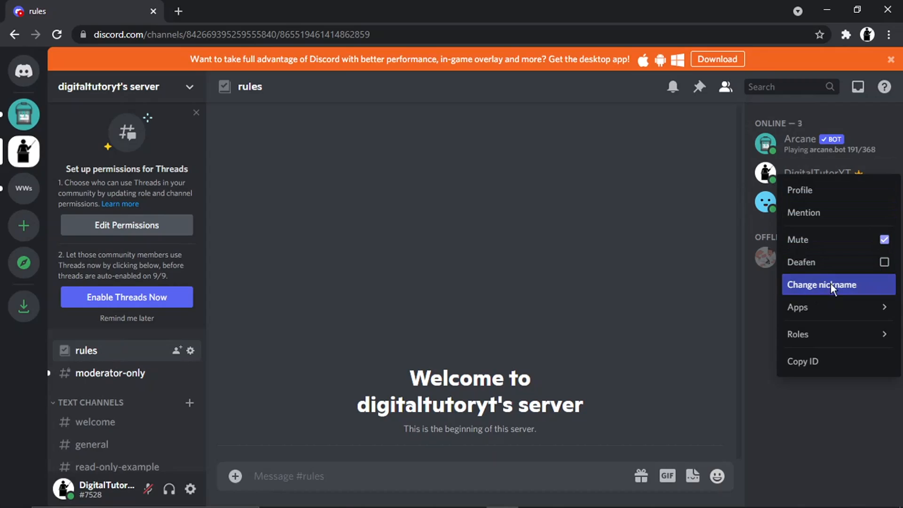
Set your server nickname in digitaltutoryt's server to 'dt' and save.
left_click(824, 285)
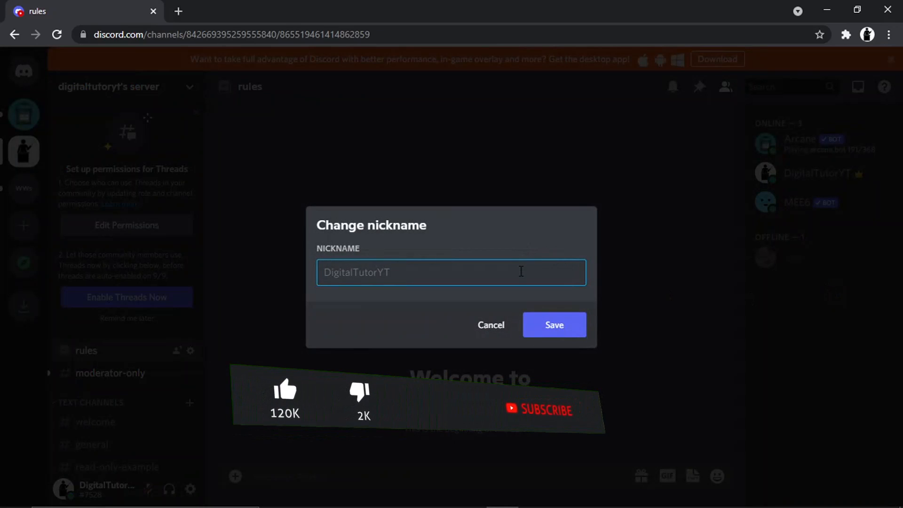
type("dt")
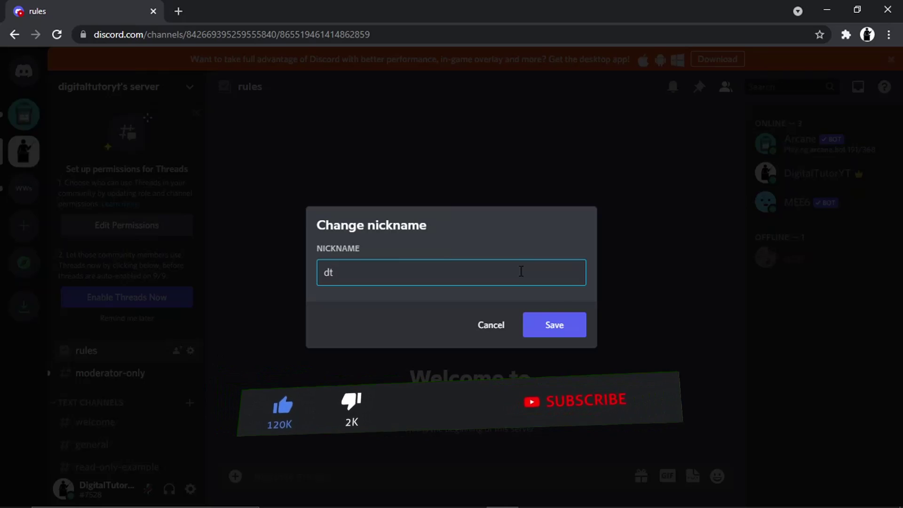
left_click(553, 325)
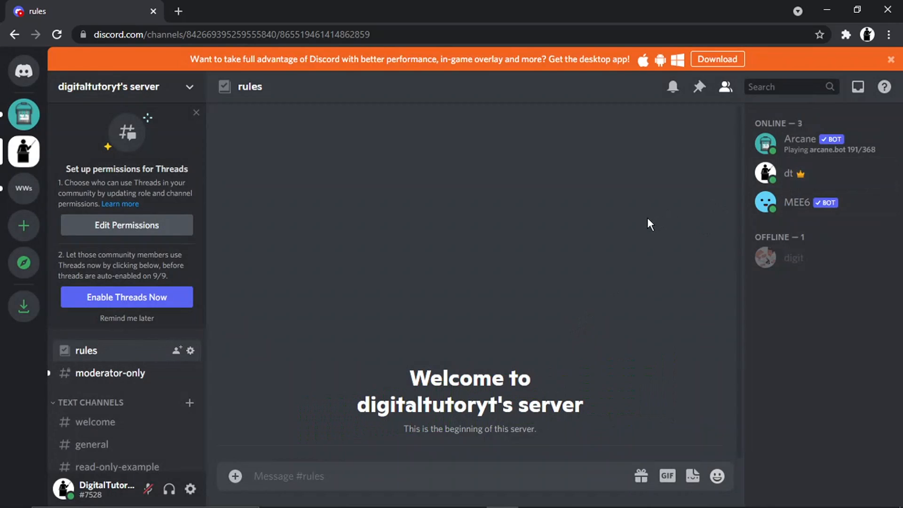
mouse_move(101, 490)
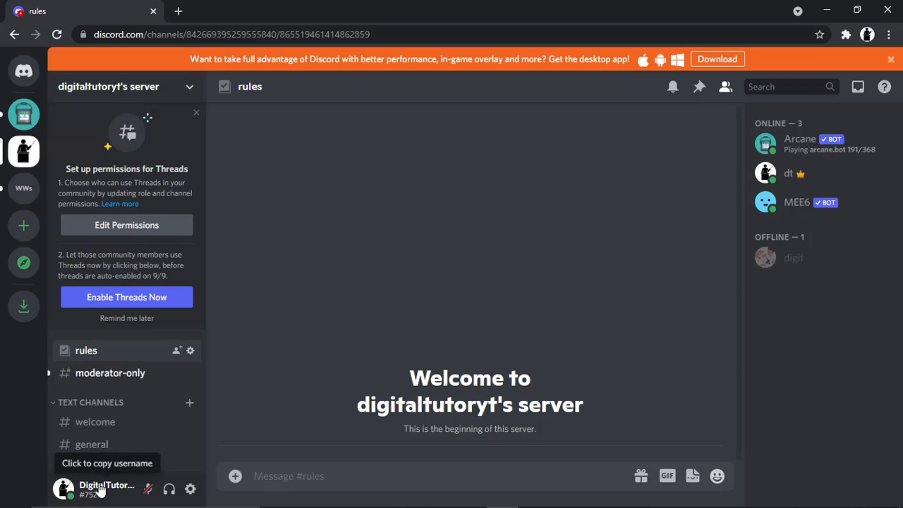
mouse_move(89, 479)
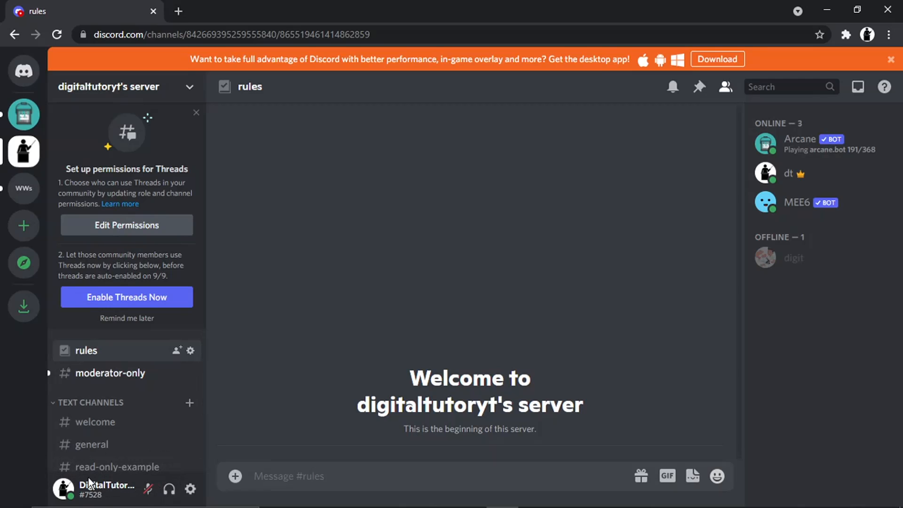
mouse_move(789, 174)
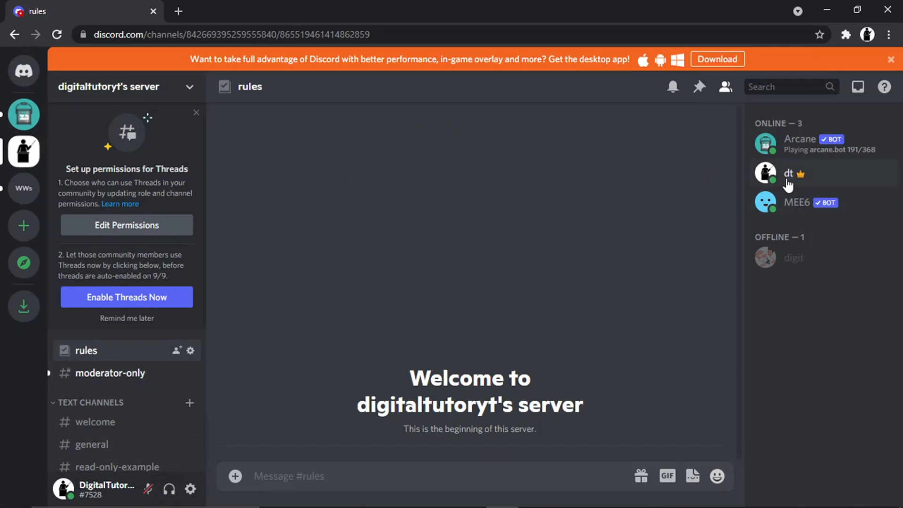
mouse_move(24, 188)
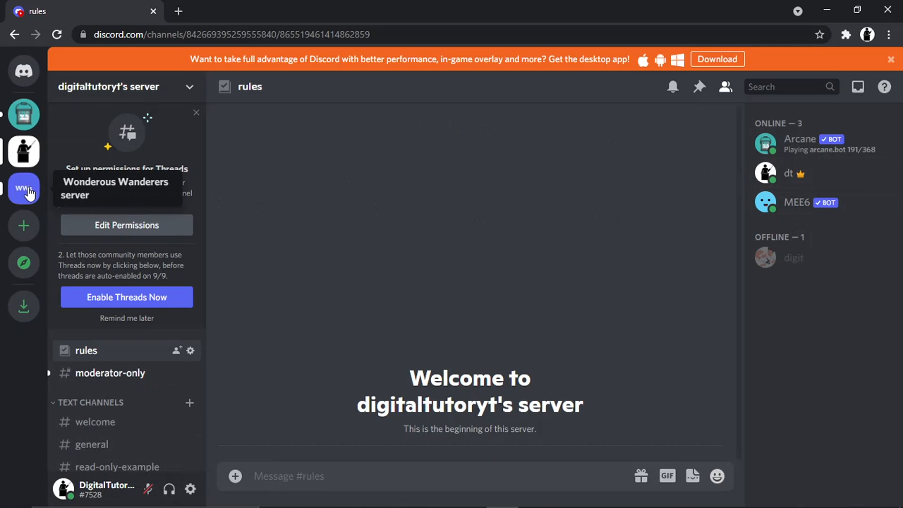
mouse_move(783, 185)
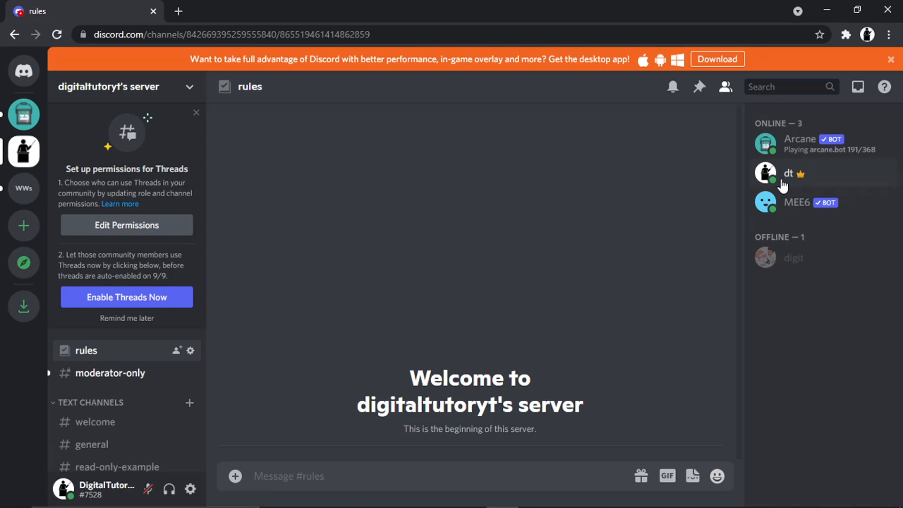
Switch to Wonderous Wanderers and save 'digit' as your server nickname.
left_click(24, 188)
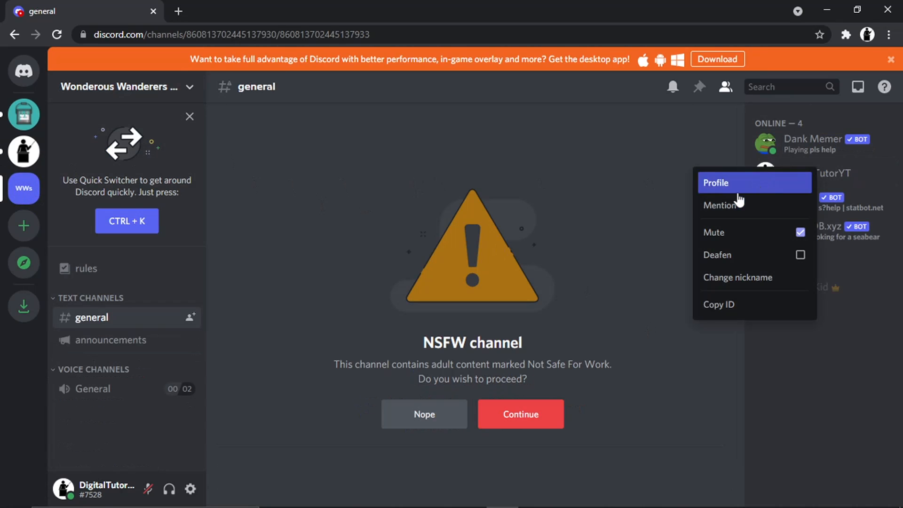
left_click(738, 277)
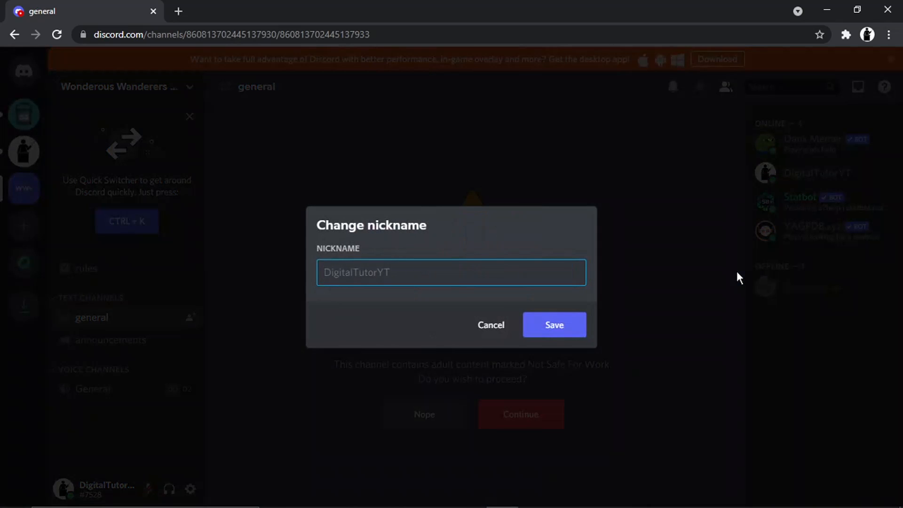
type("di")
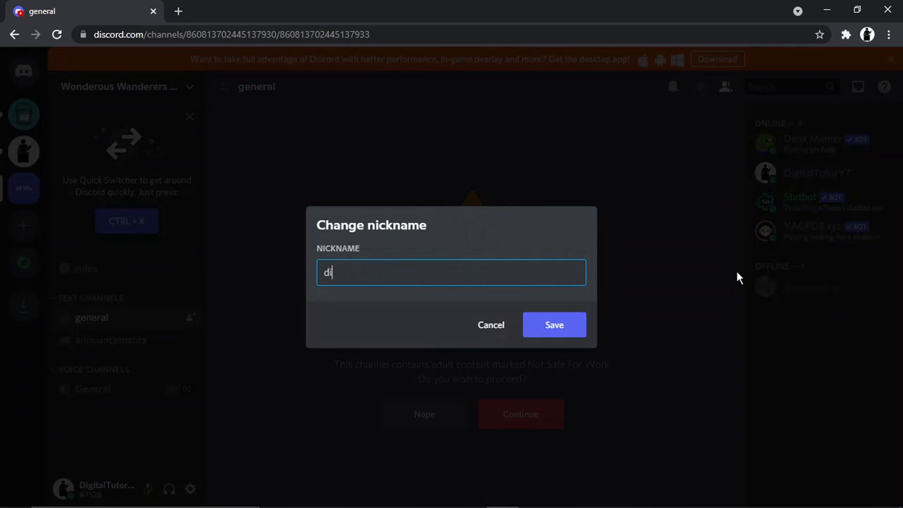
type("git")
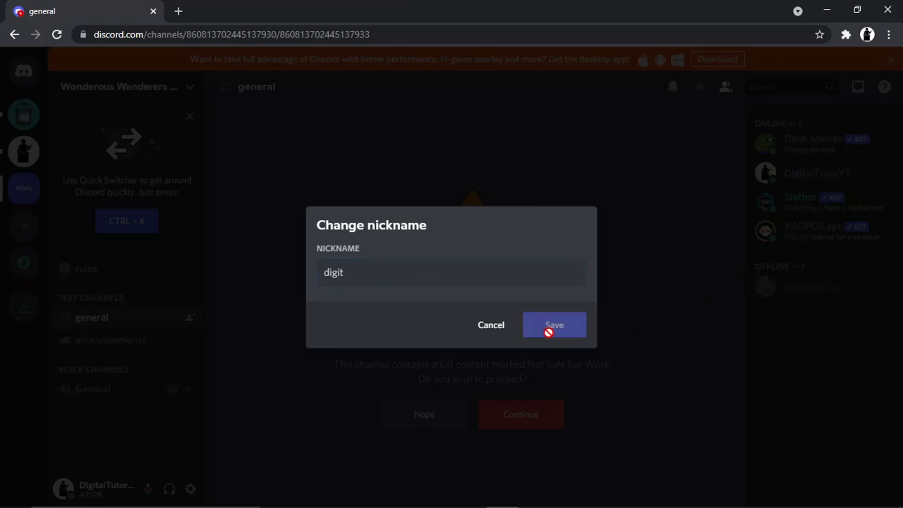
left_click(554, 324)
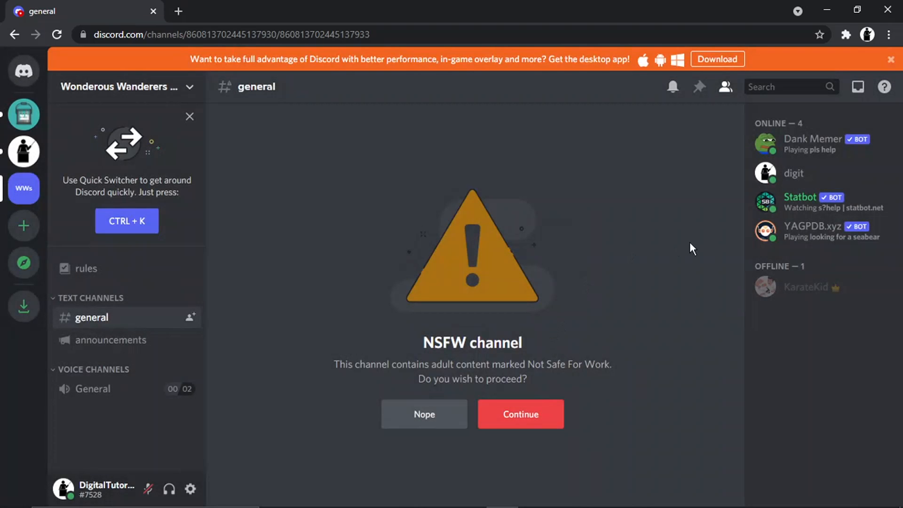
mouse_move(77, 493)
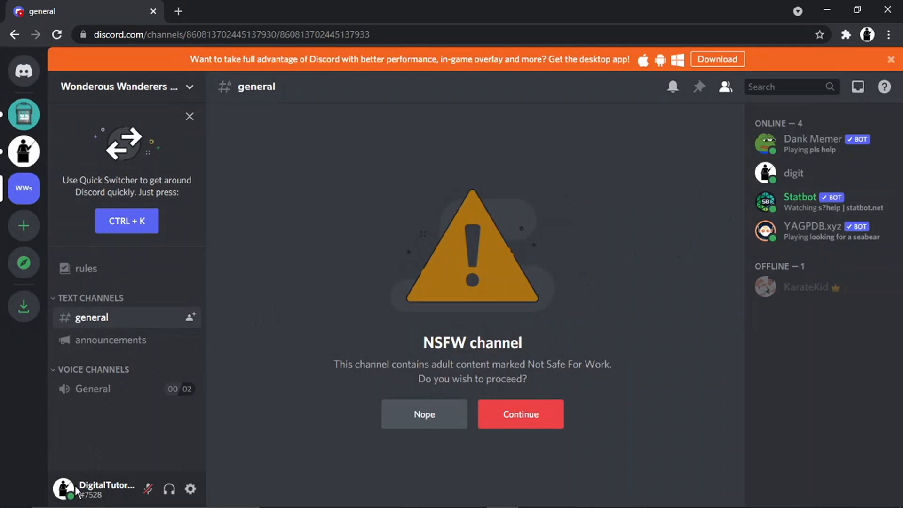
mouse_move(798, 182)
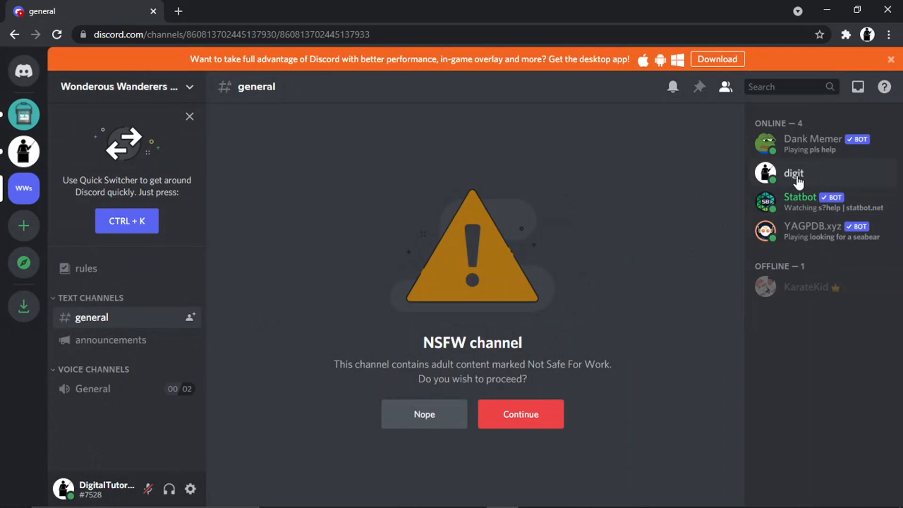
mouse_move(126, 221)
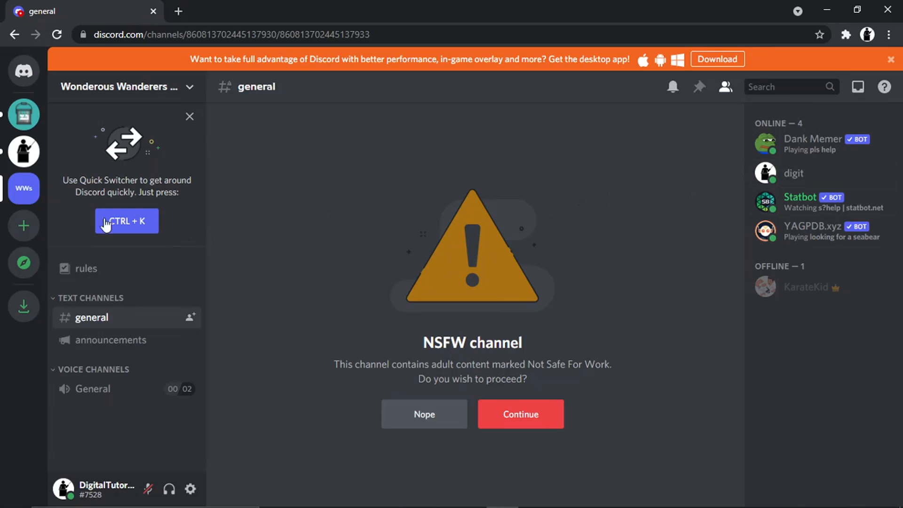
mouse_move(24, 151)
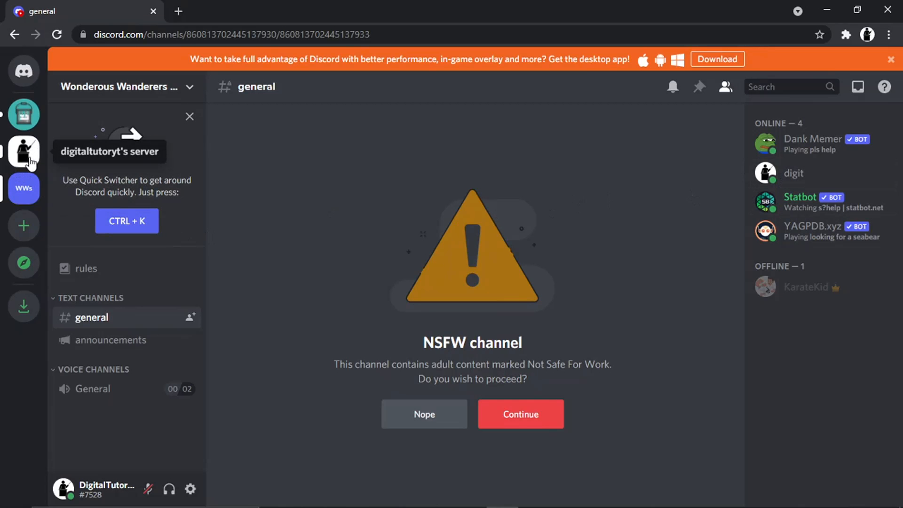
Go back to digitaltutoryt's server to confirm the nickname still shows 'dt'.
left_click(24, 152)
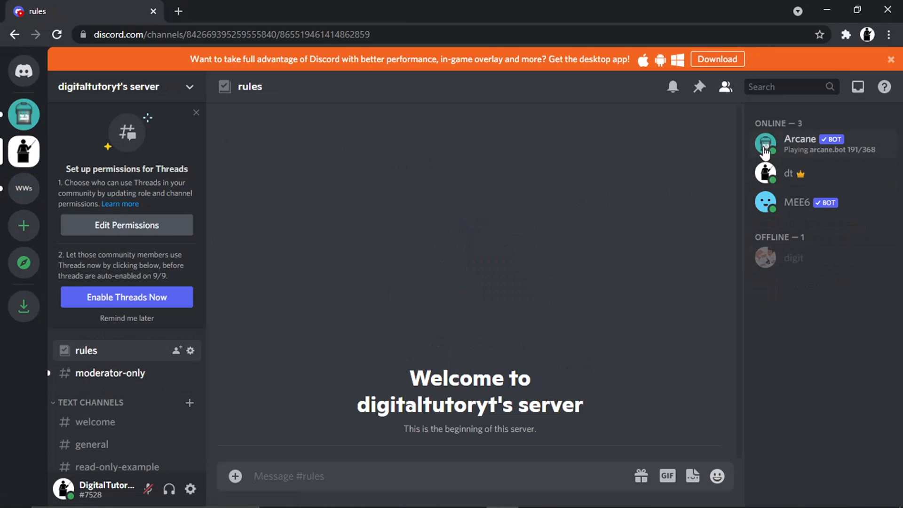
mouse_move(4, 225)
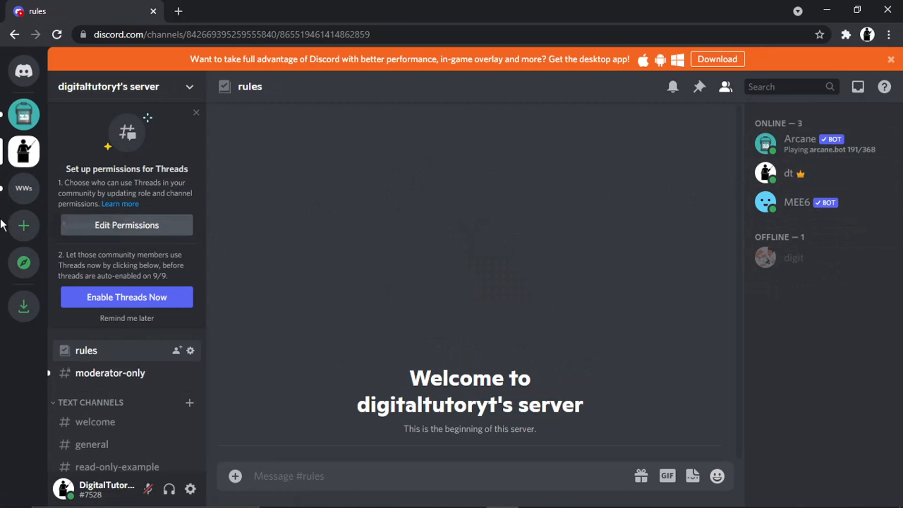
mouse_move(428, 246)
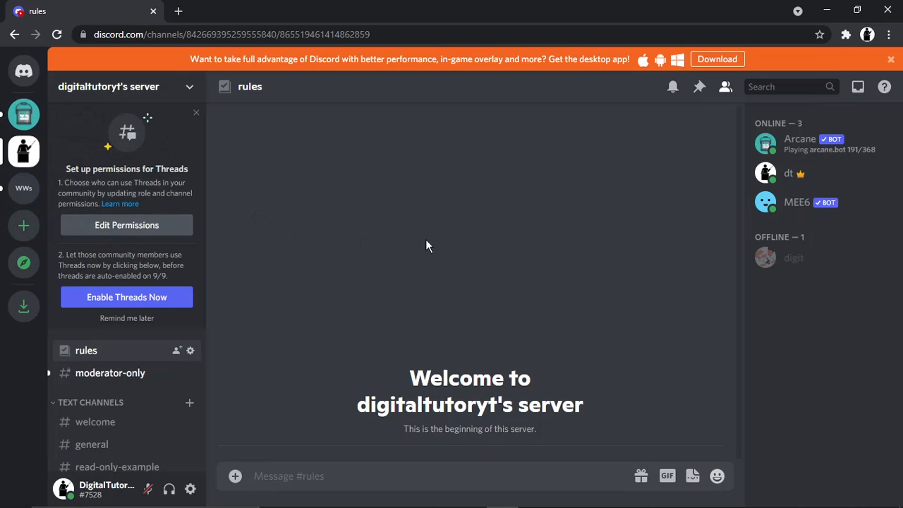